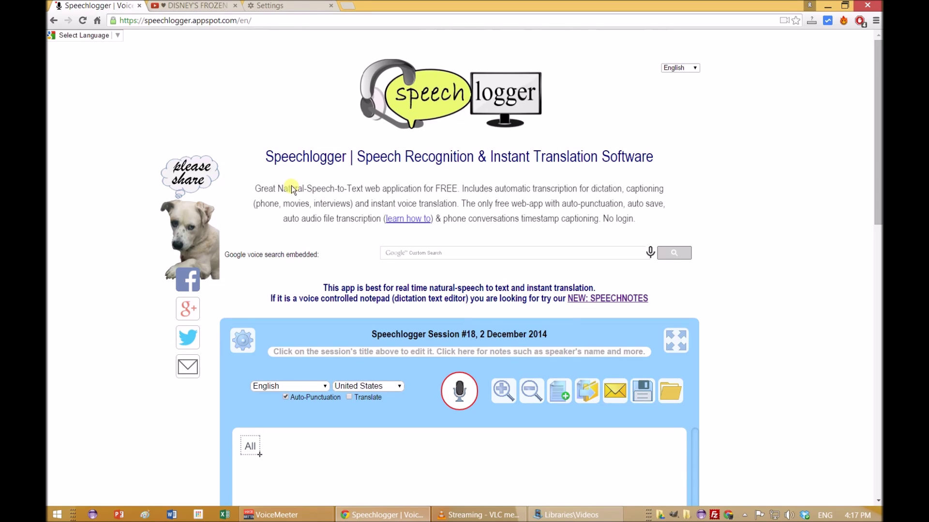
{"action": "mouse_move", "coordinate": [411, 184]}
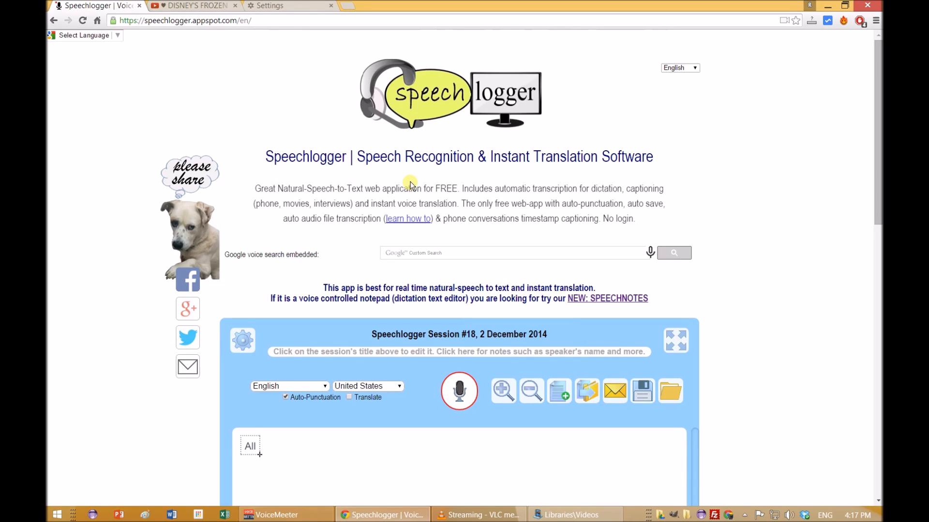
- Scroll down until the English (United States) session box and text area are visible
{"action": "scroll", "scroll_direction": "down", "scroll_amount": 3}
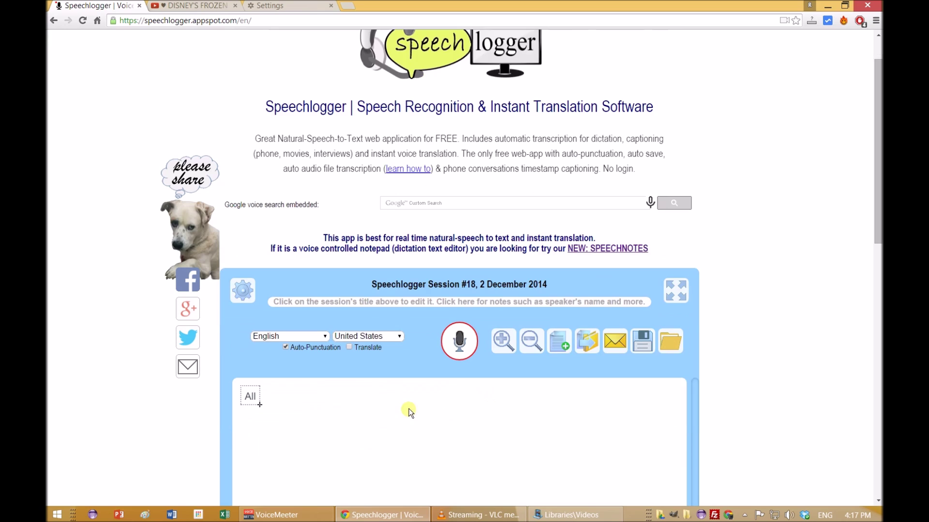
{"action": "scroll", "scroll_direction": "down", "scroll_amount": 3}
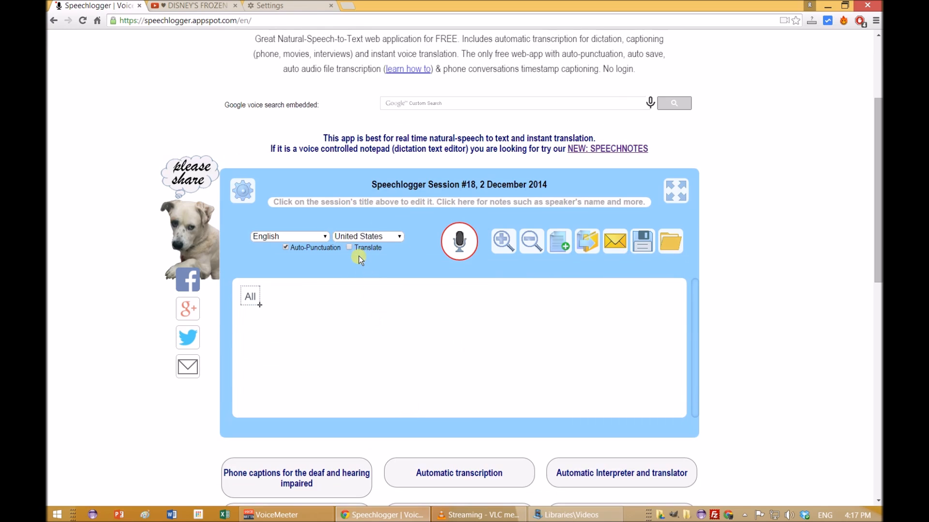
- Tick the Translate checkbox, bringing up the 467-credit refill offer
{"action": "left_click", "coordinate": [349, 247]}
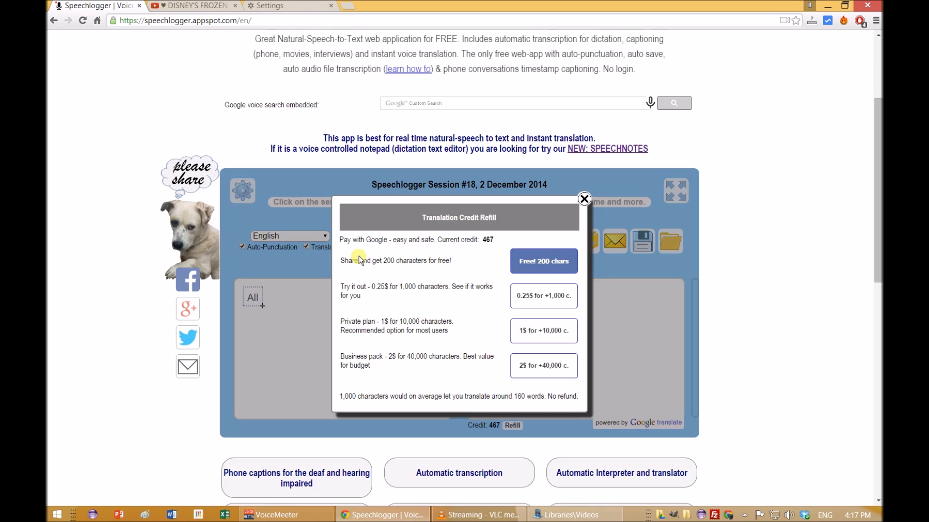
{"action": "mouse_move", "coordinate": [555, 277]}
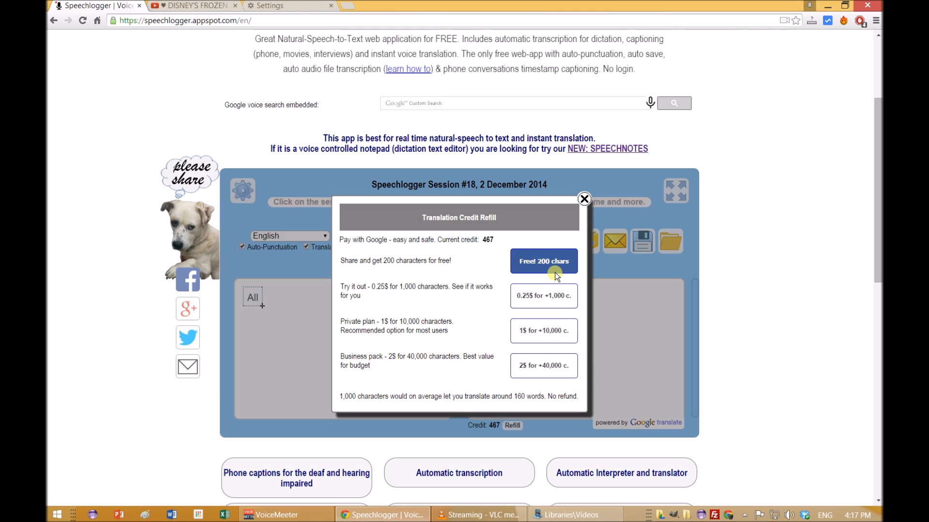
{"action": "mouse_move", "coordinate": [506, 251]}
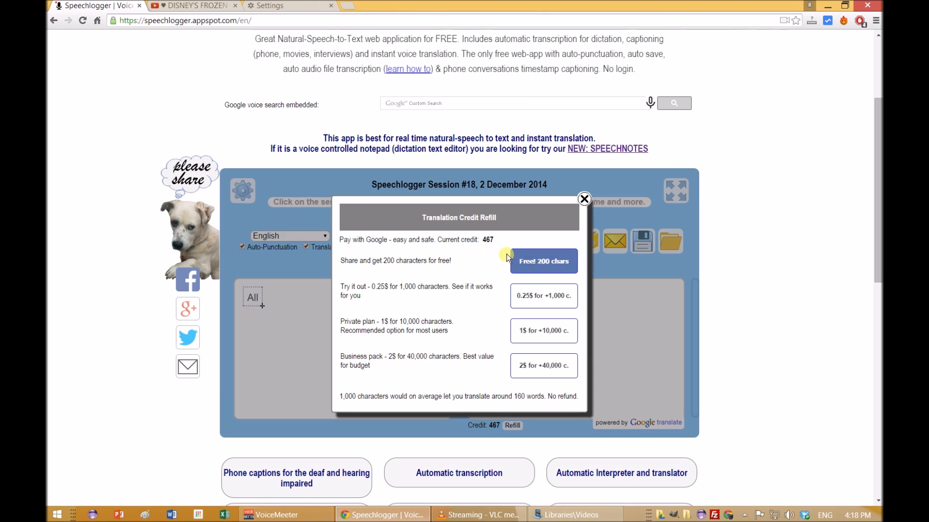
{"action": "mouse_move", "coordinate": [594, 214]}
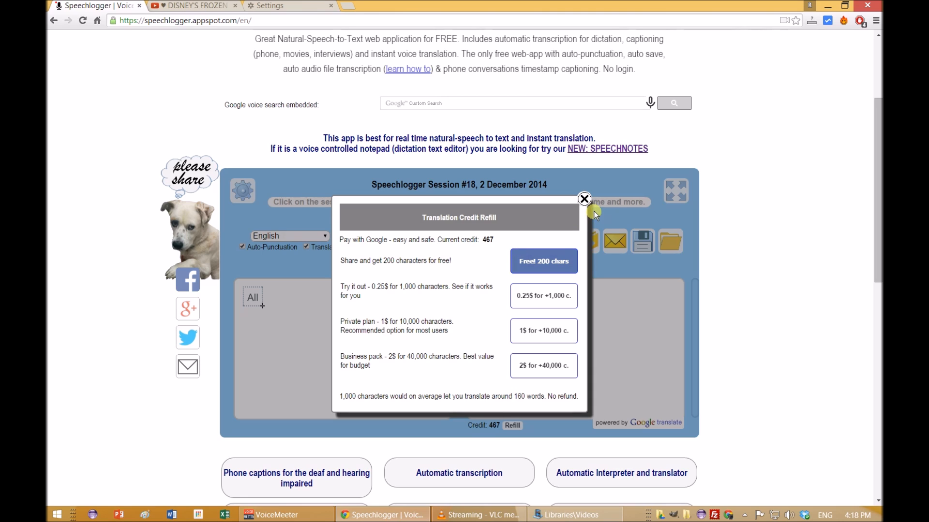
- Dismiss the credit refill popup and choose Spanish as the translation language
{"action": "left_click", "coordinate": [584, 199]}
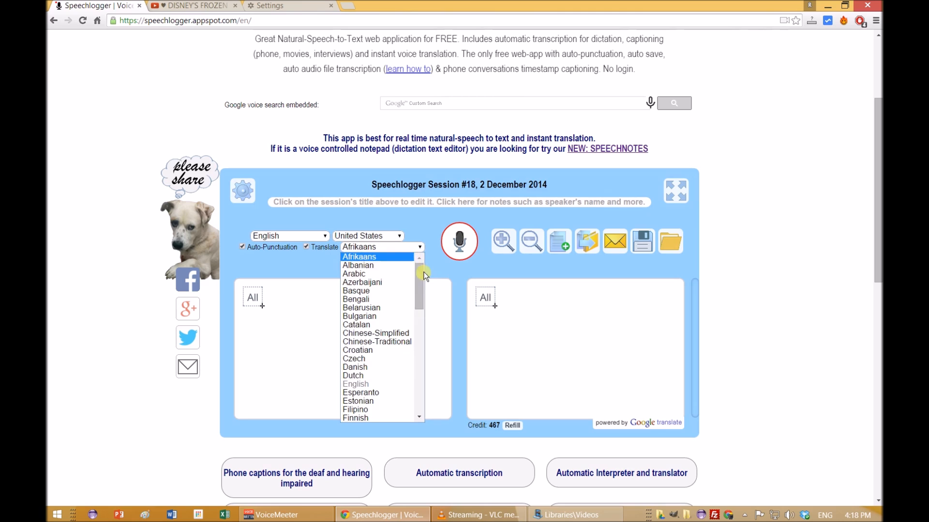
{"action": "scroll", "scroll_direction": "down", "scroll_amount": 3}
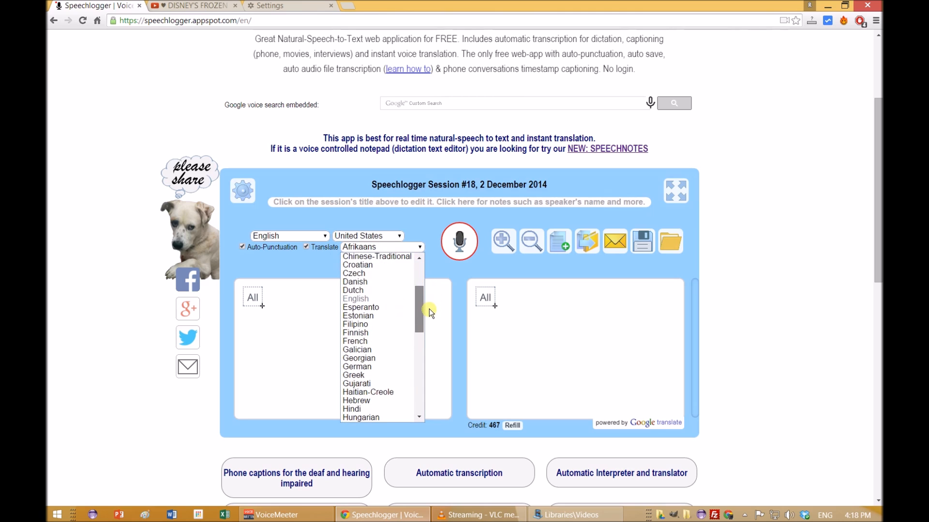
{"action": "scroll", "scroll_direction": "down", "scroll_amount": 3}
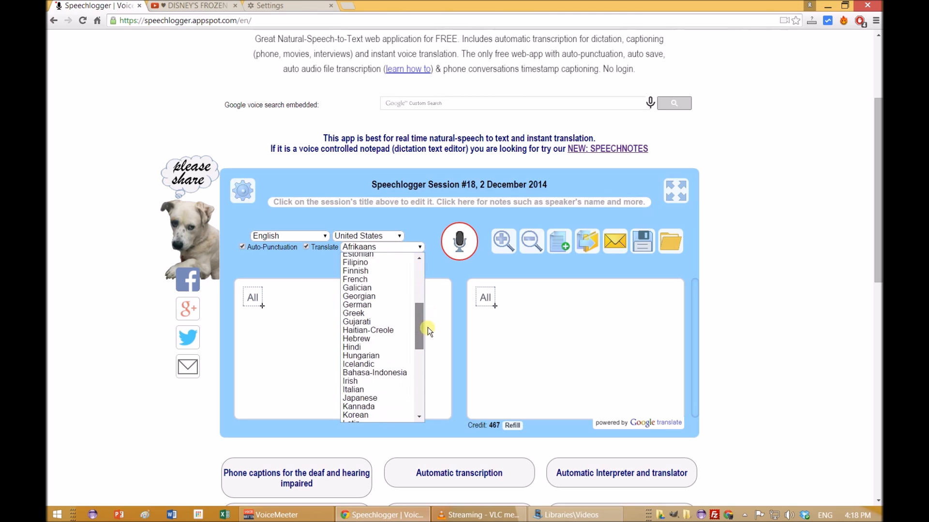
{"action": "scroll", "scroll_direction": "down", "scroll_amount": 3}
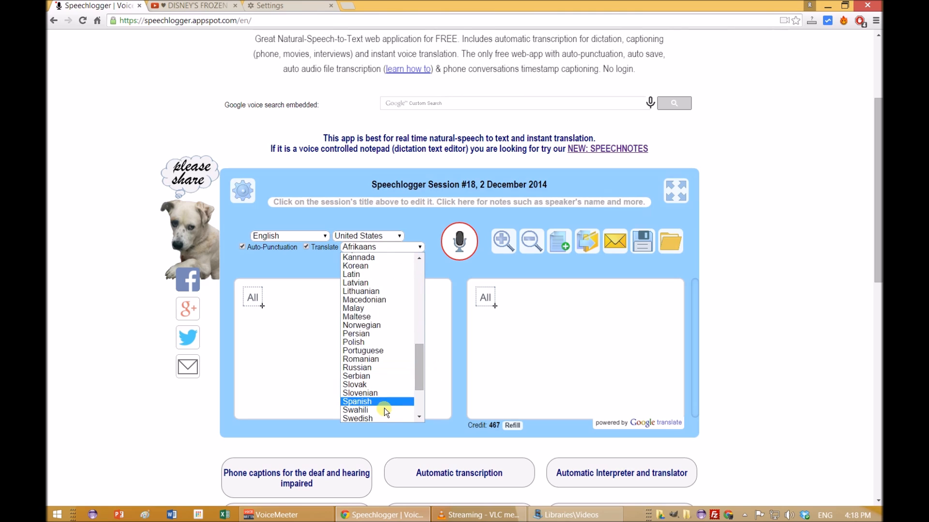
{"action": "left_click", "coordinate": [356, 402]}
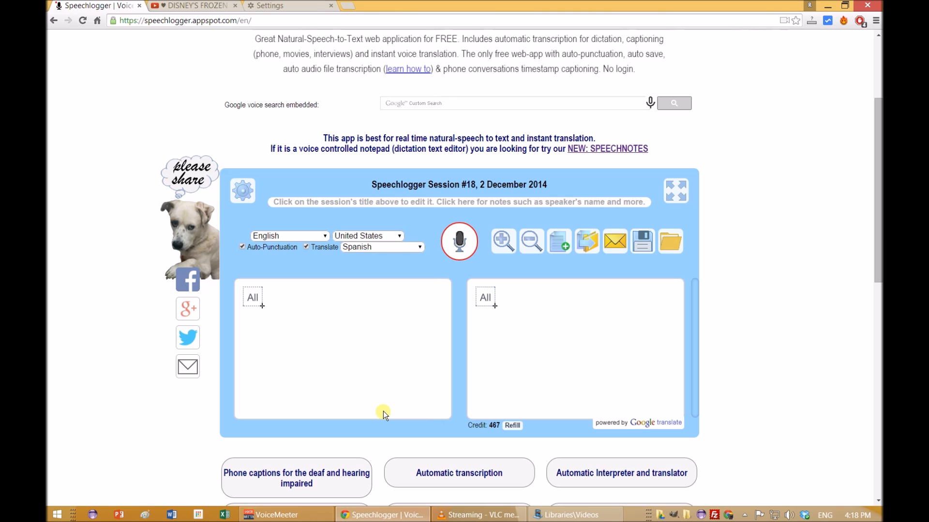
{"action": "mouse_move", "coordinate": [466, 282]}
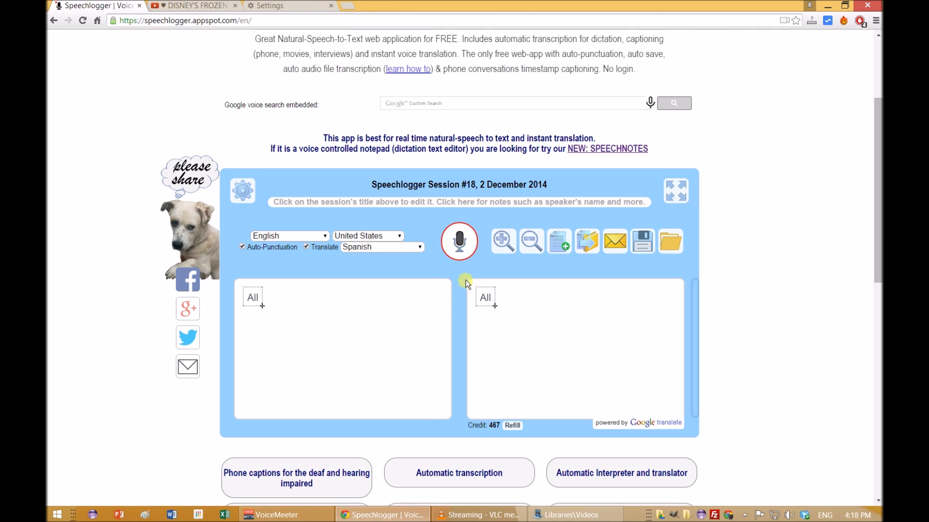